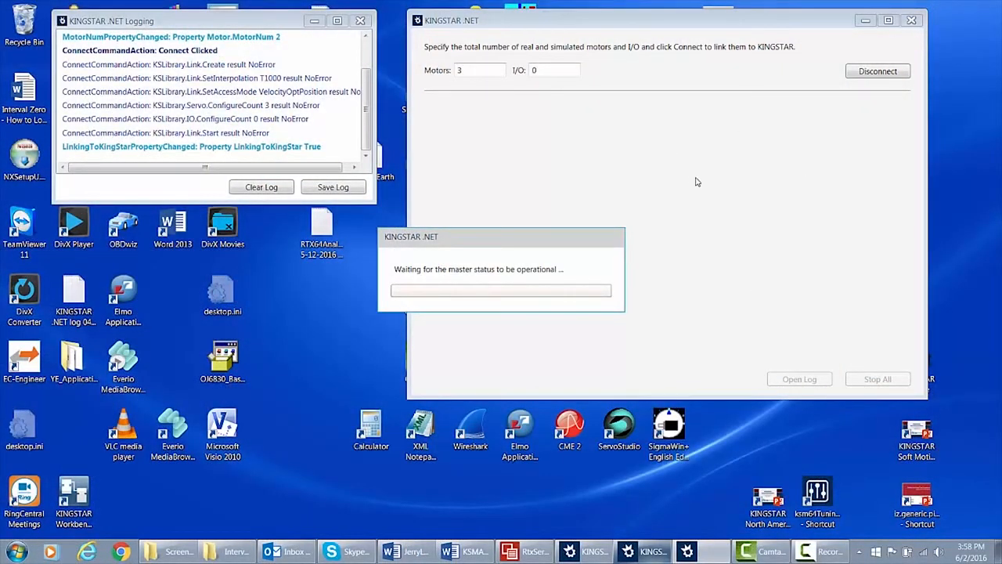
mouse_move(706, 191)
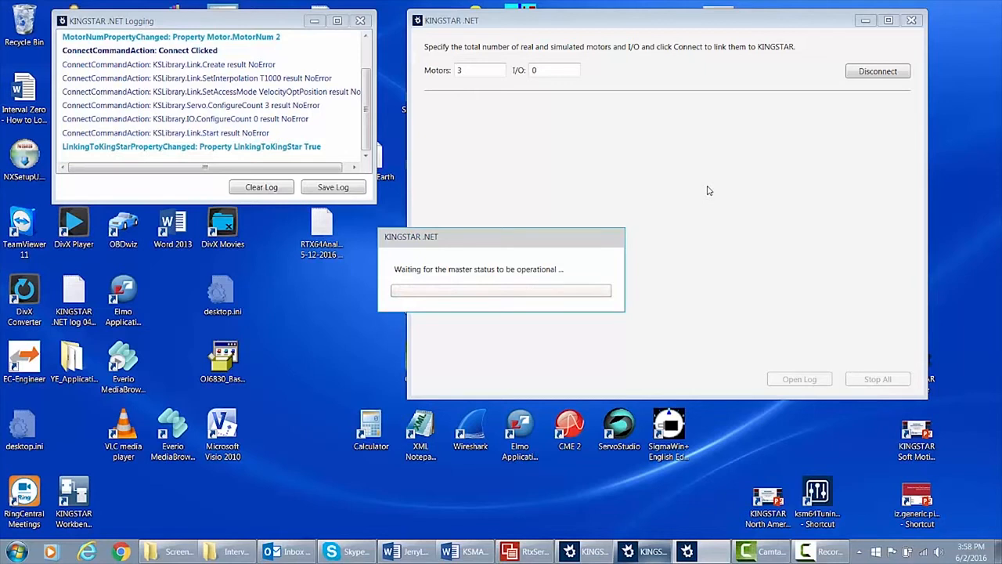
mouse_move(679, 189)
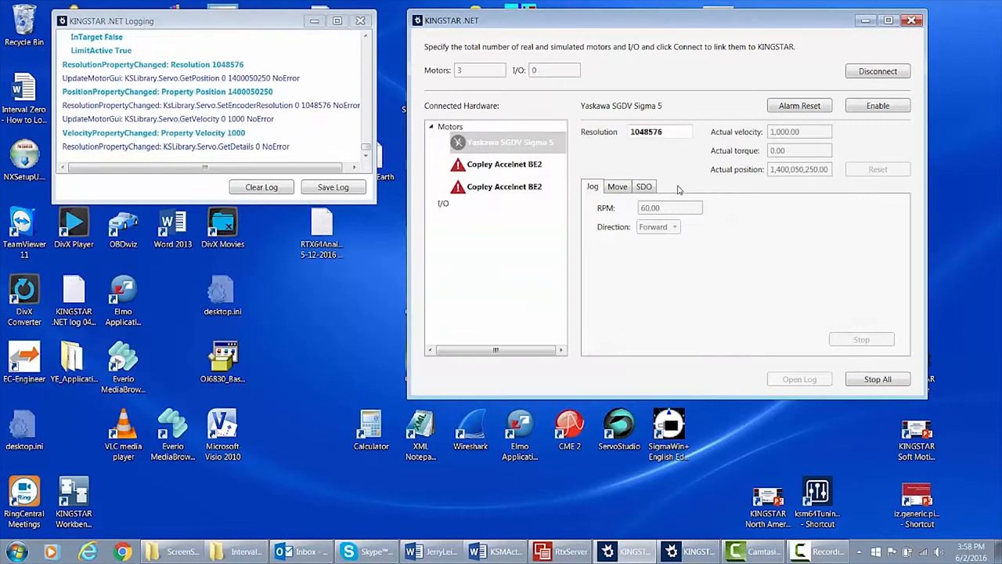
Step: Enable the Yaskawa SGDV Sigma 5 motor, jog it forward at 60 RPM, stop it, and disconnect
left_click(861, 338)
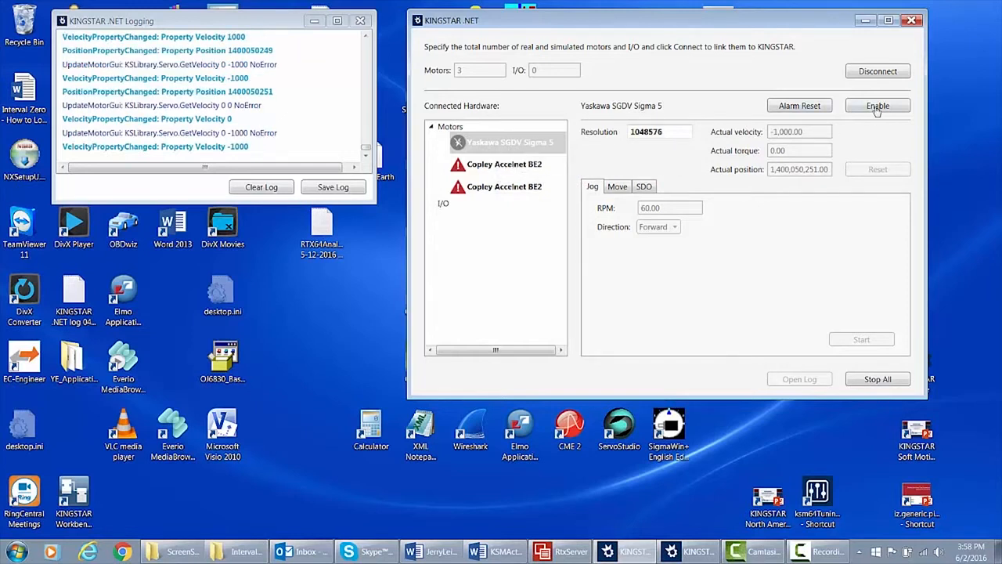
left_click(876, 105)
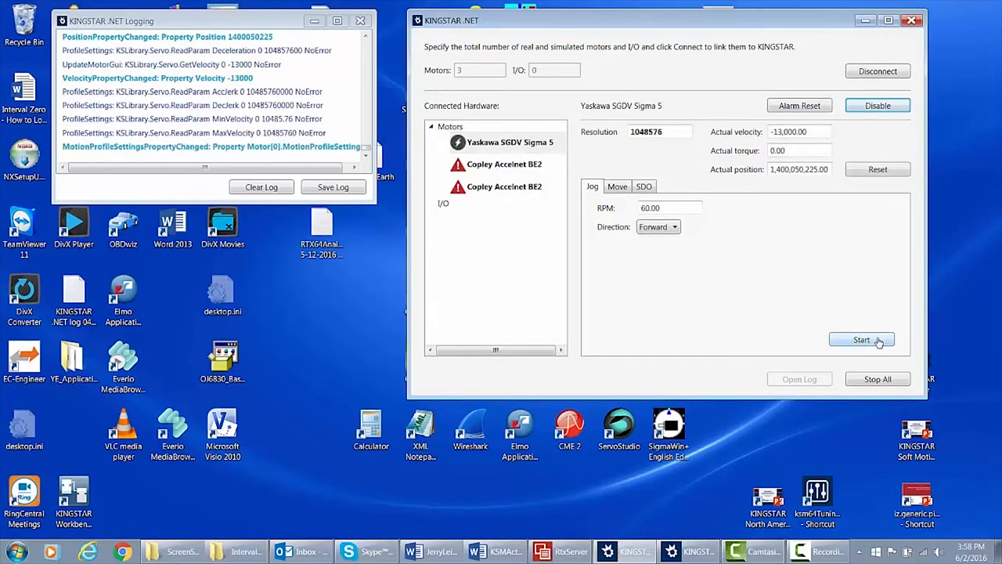
left_click(861, 338)
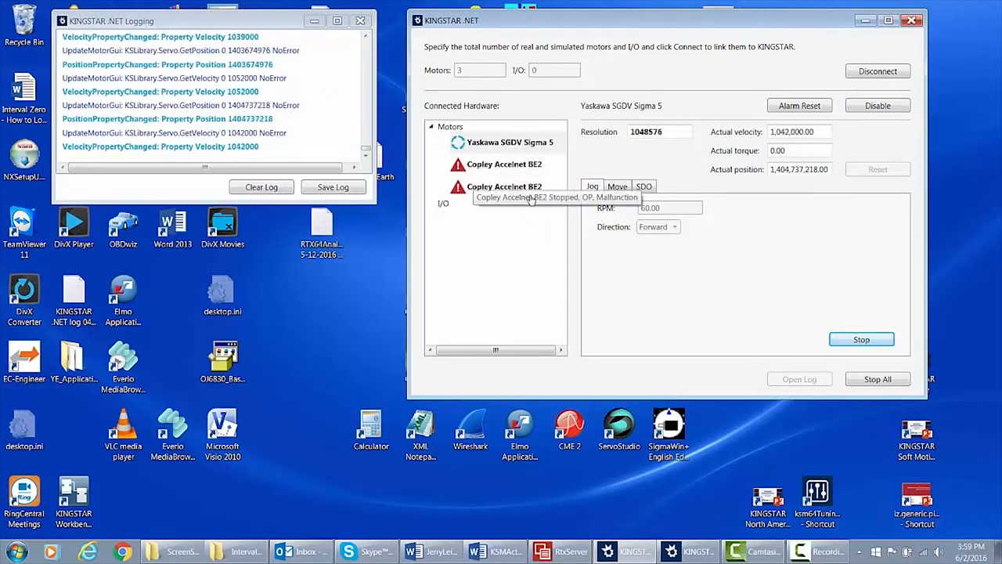
mouse_move(484, 271)
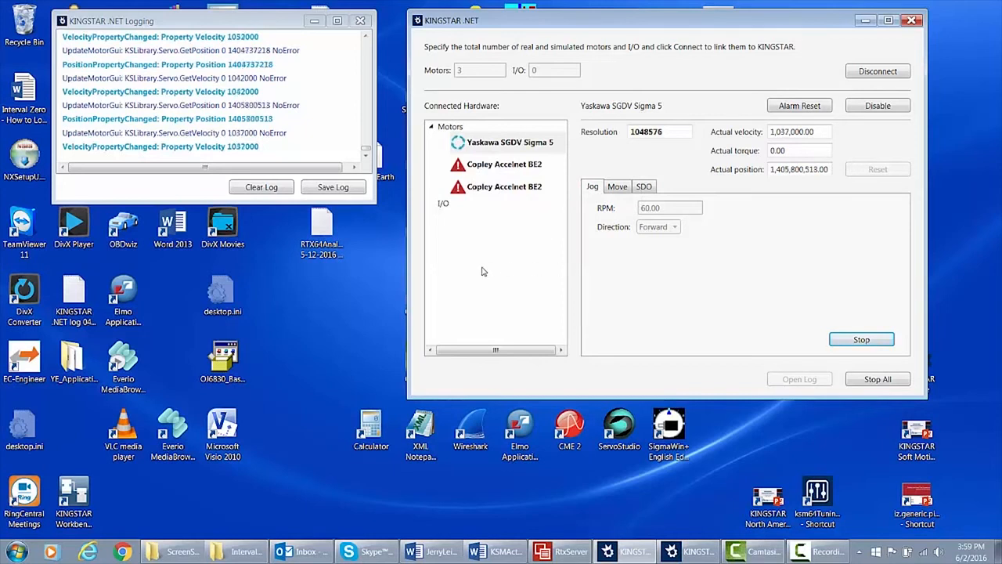
left_click(861, 338)
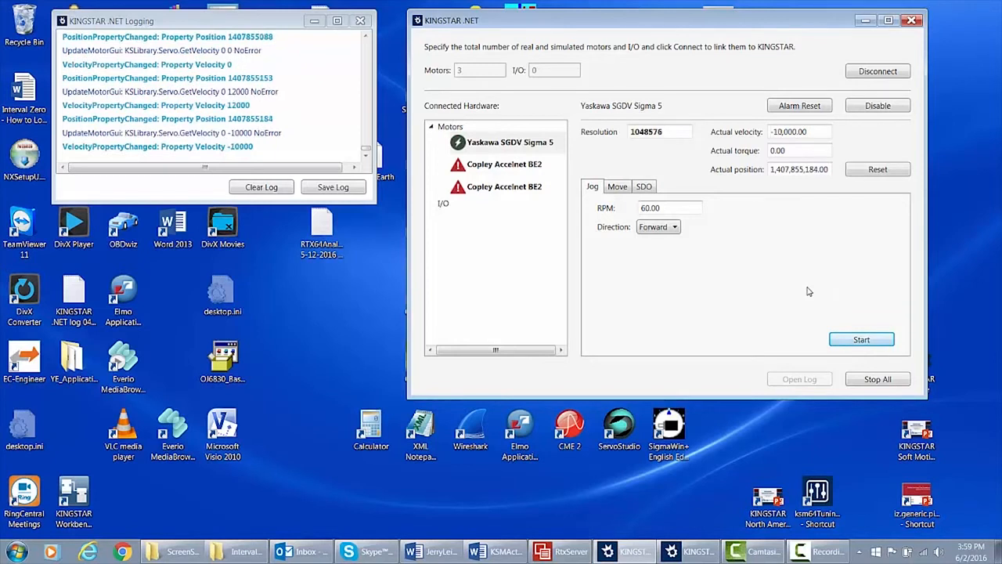
left_click(876, 72)
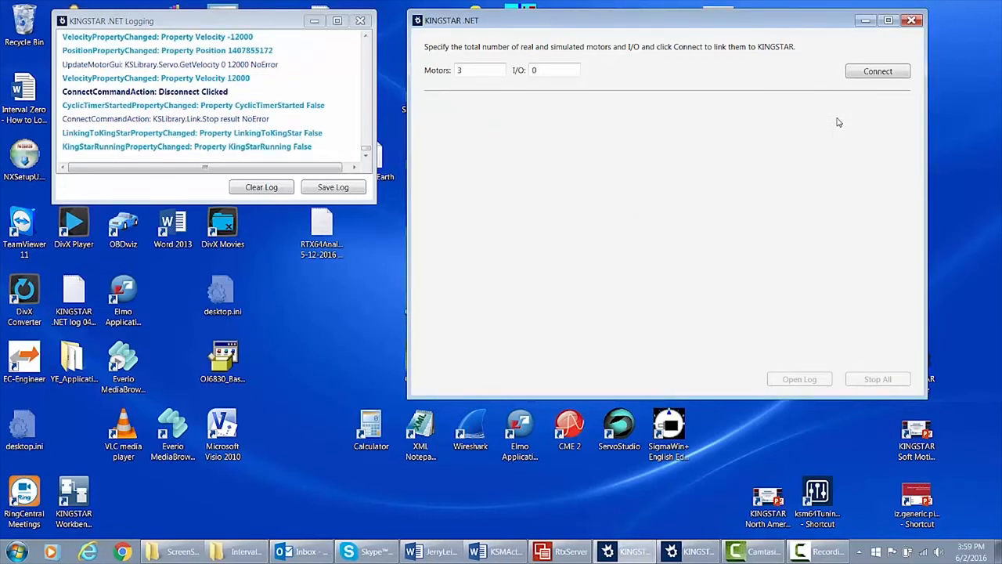
mouse_move(921, 116)
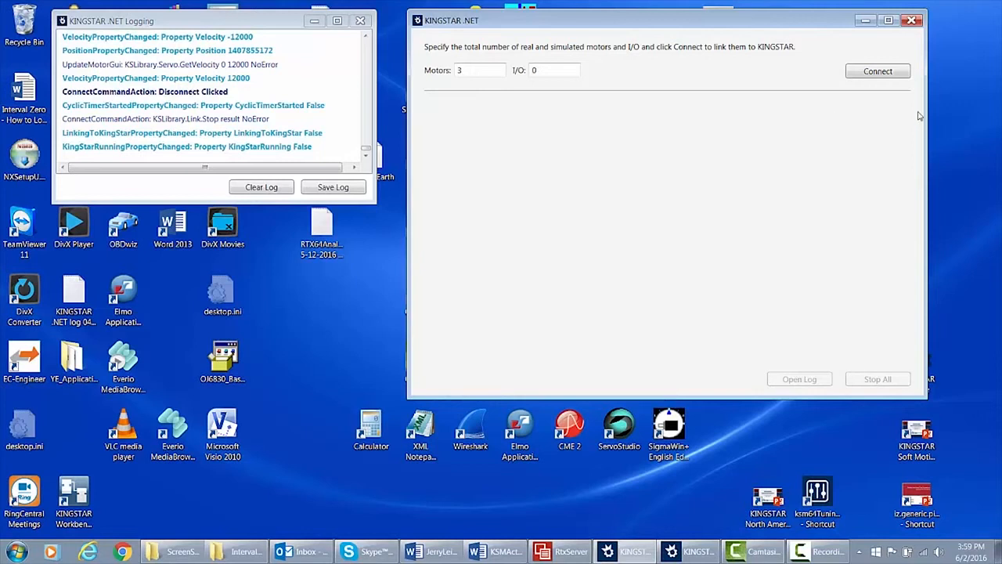
Step: Reconnect to the hardware with six motors so Yaskawa, Copley and Elmo drives are discovered
left_click(876, 70)
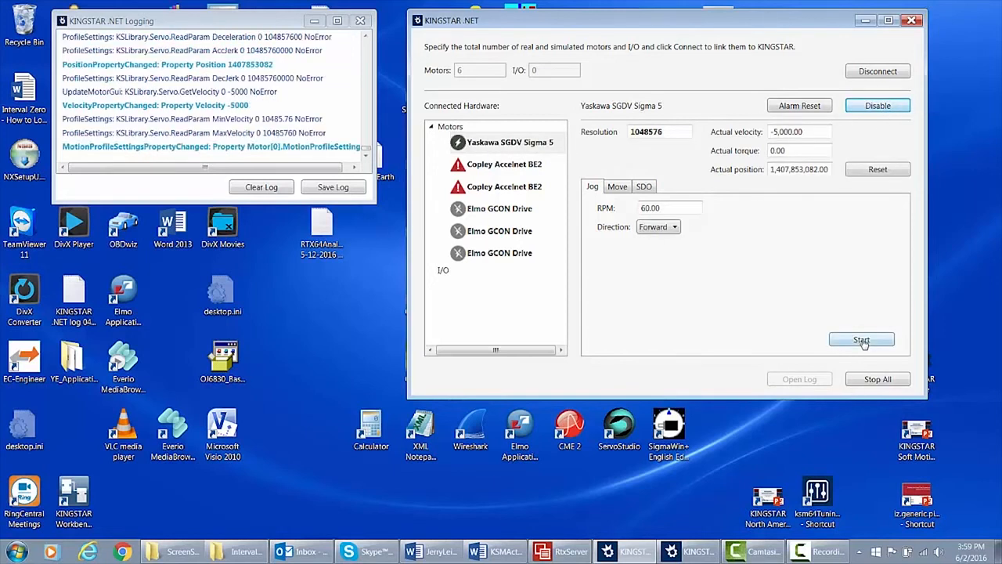
Step: Jog the Yaskawa motor, then show the second Elmo GCON Drive's details
left_click(861, 338)
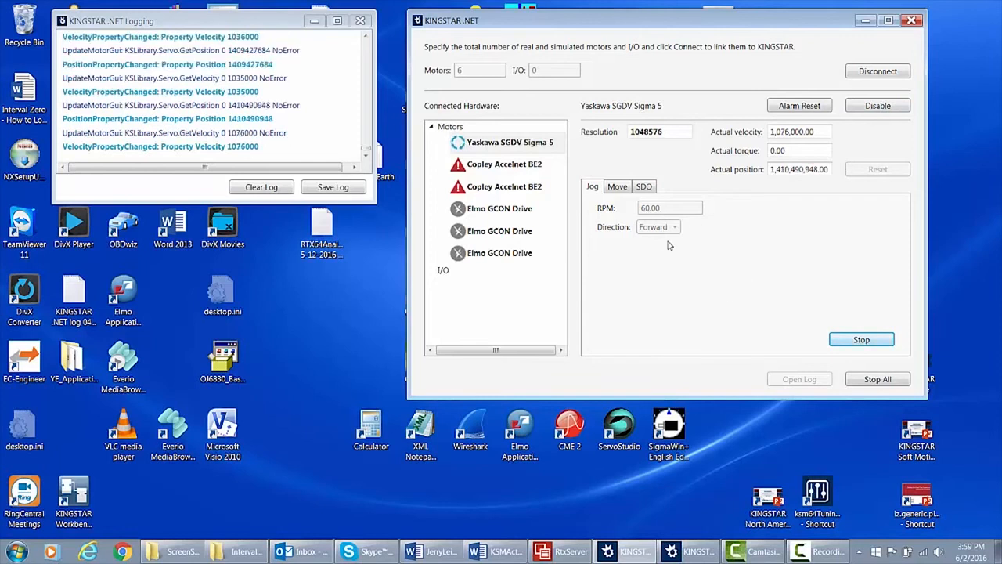
left_click(500, 208)
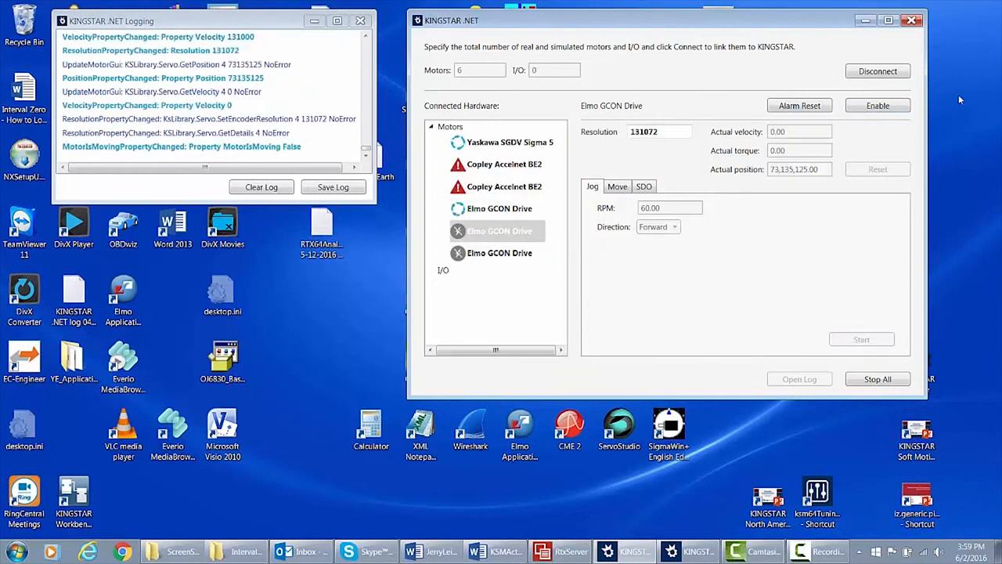
Step: Enable and jog the second Elmo GCON Drive, then disconnect the hardware
left_click(861, 338)
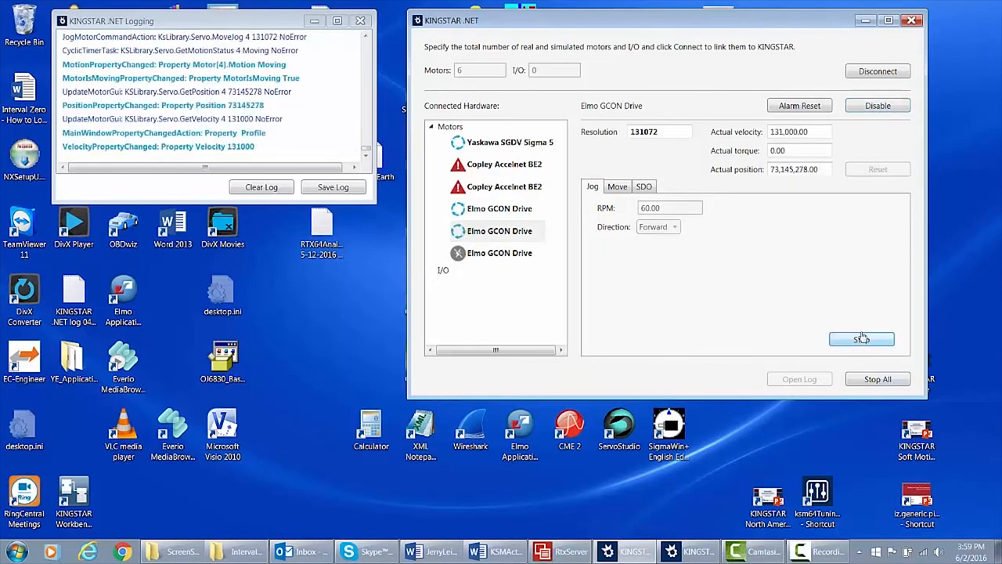
left_click(861, 338)
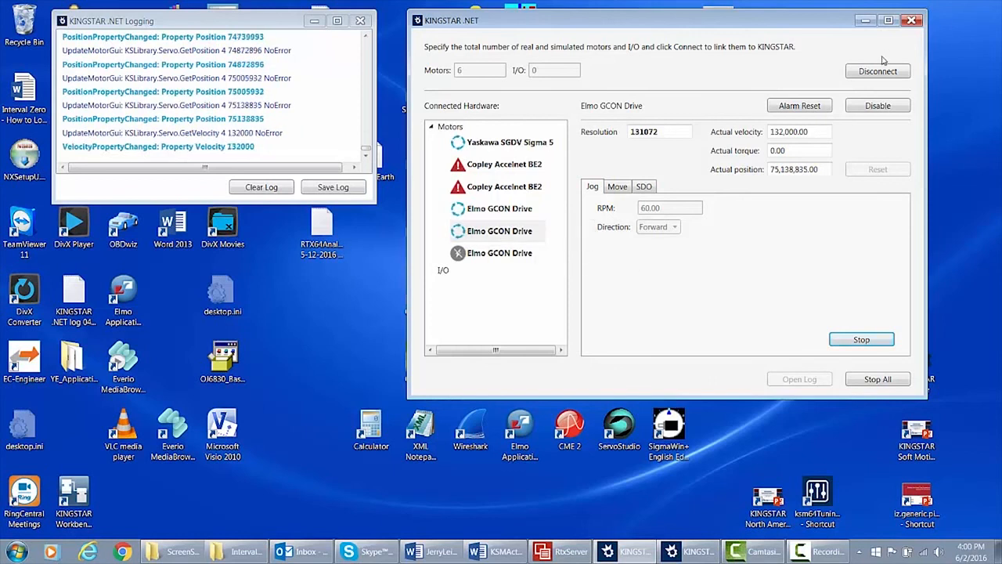
left_click(878, 70)
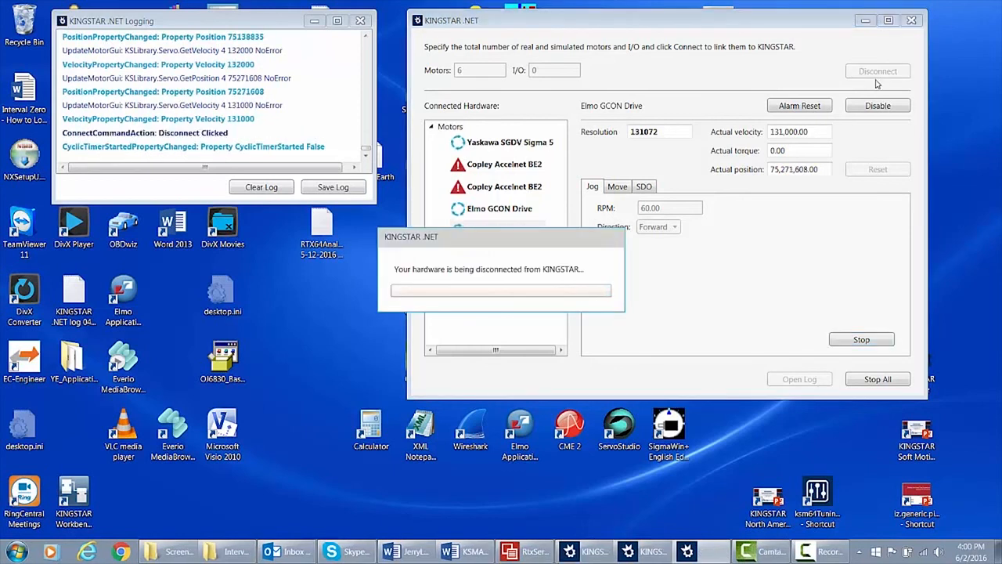